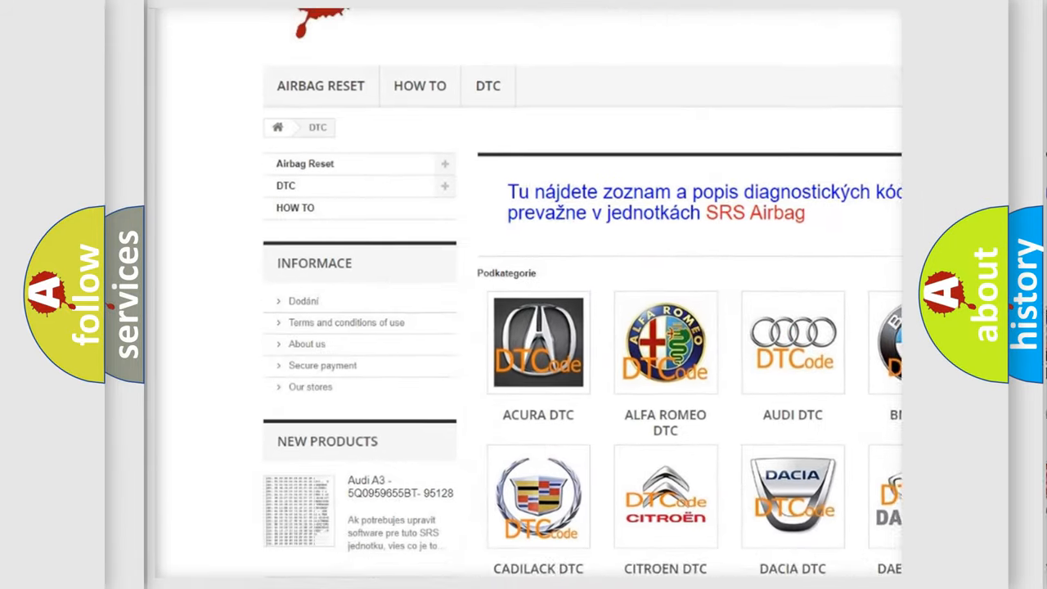
scroll("down", 3)
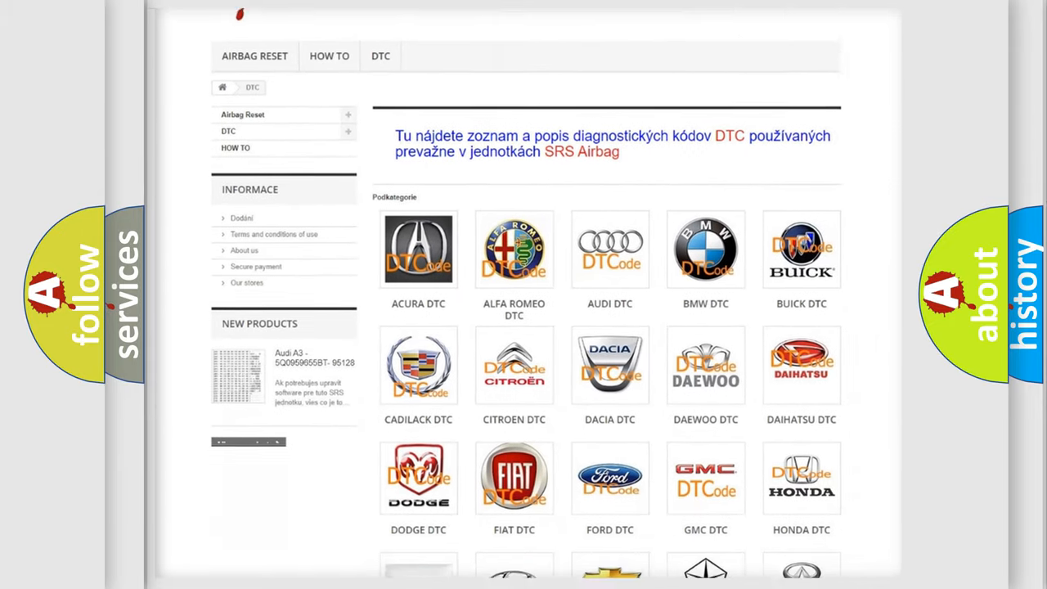
scroll("down", 3)
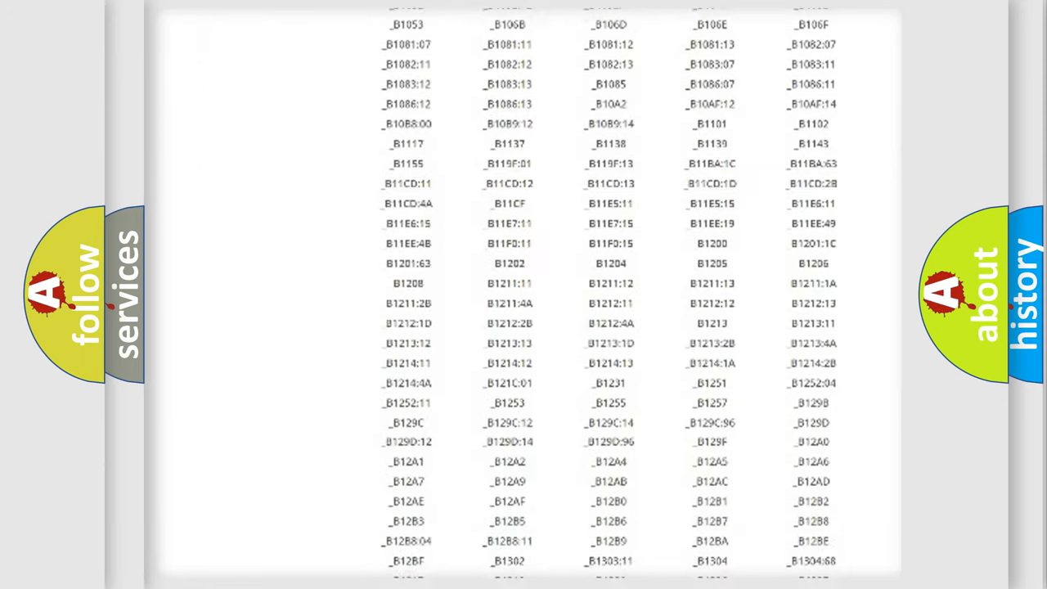
scroll("down", 3)
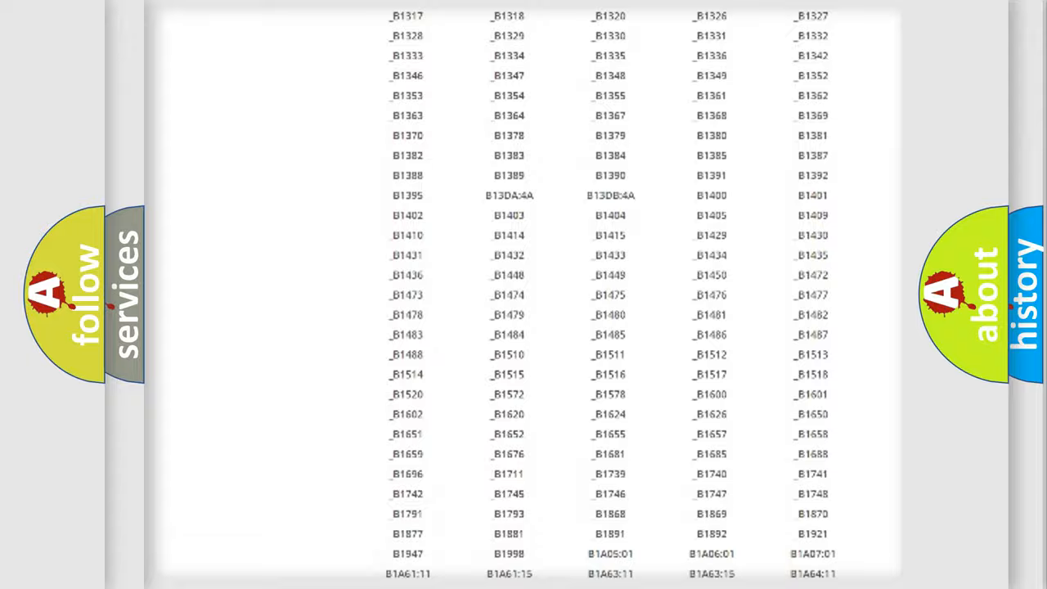
scroll("up", 3)
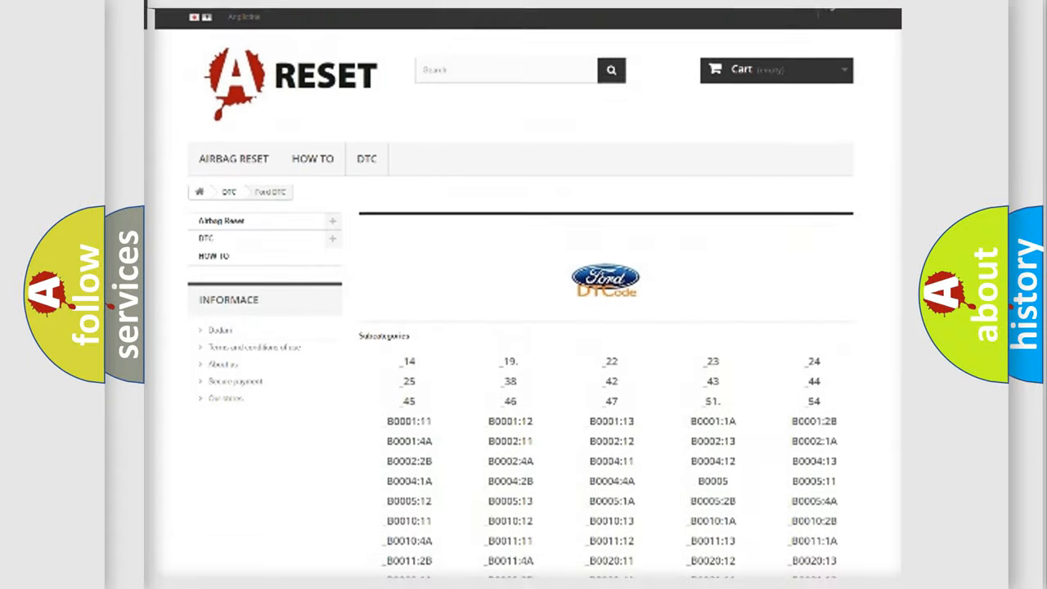